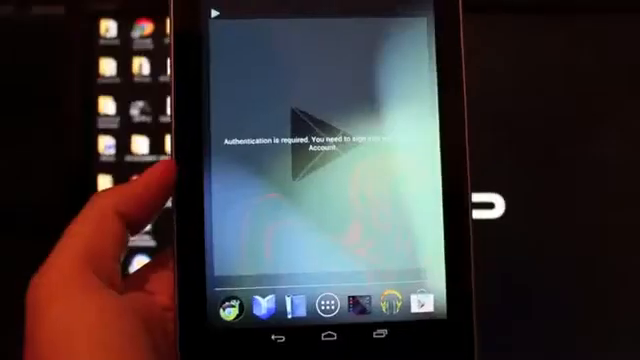
Step: Root the Nexus 7 with 'Do not flash CWM' selected and acknowledge the Root (Asus Tablet) notice
{"action": "left_click", "coordinate": [327, 302]}
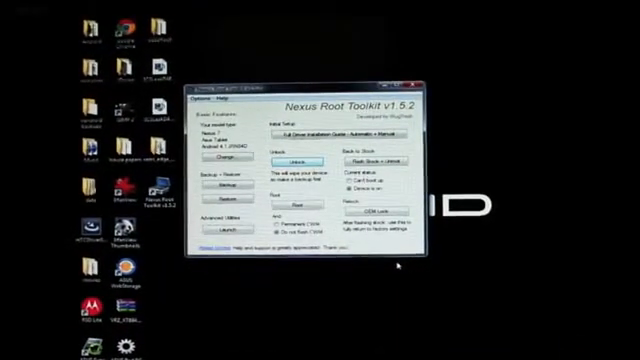
{"action": "left_click", "coordinate": [290, 200]}
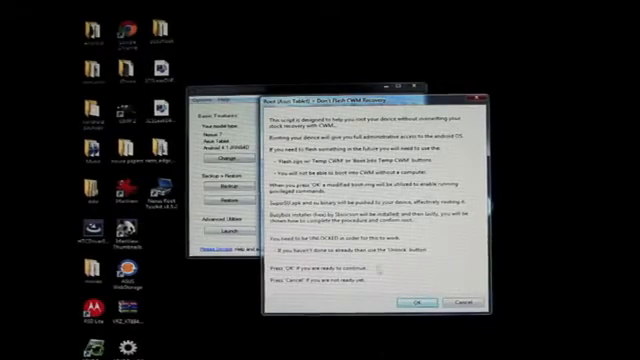
{"action": "left_click", "coordinate": [408, 301]}
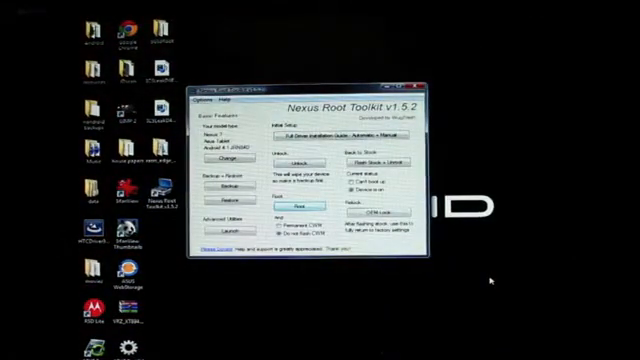
Step: Confirm continuing the root so the toolkit waits for the tablet to boot back up
{"action": "left_click", "coordinate": [287, 199]}
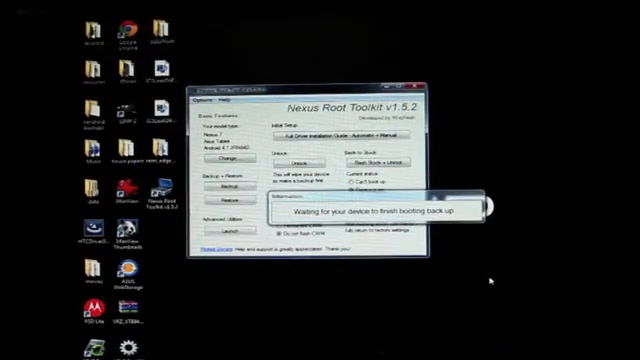